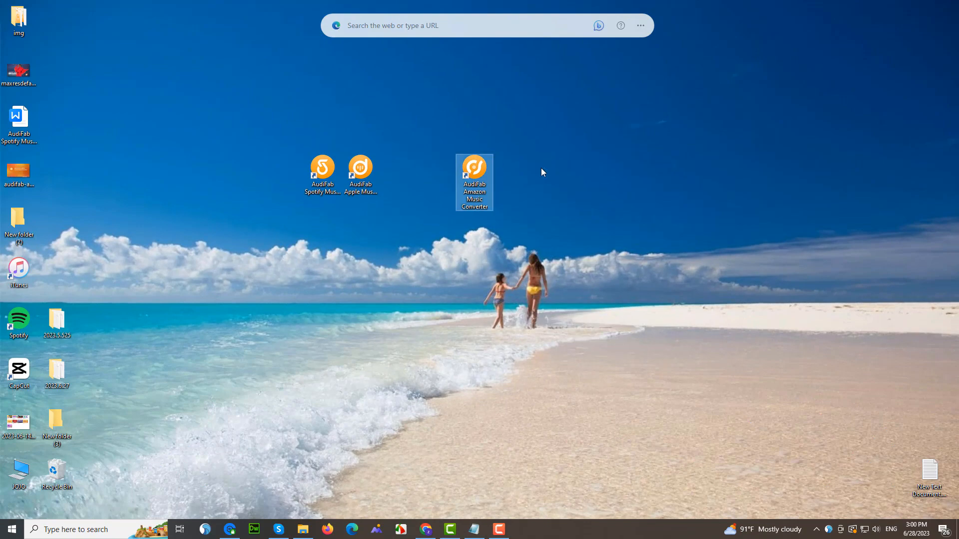
- Launch AudiFab Amazon Music Converter from its desktop shortcut
{"action": "double_click", "coordinate": [473, 181]}
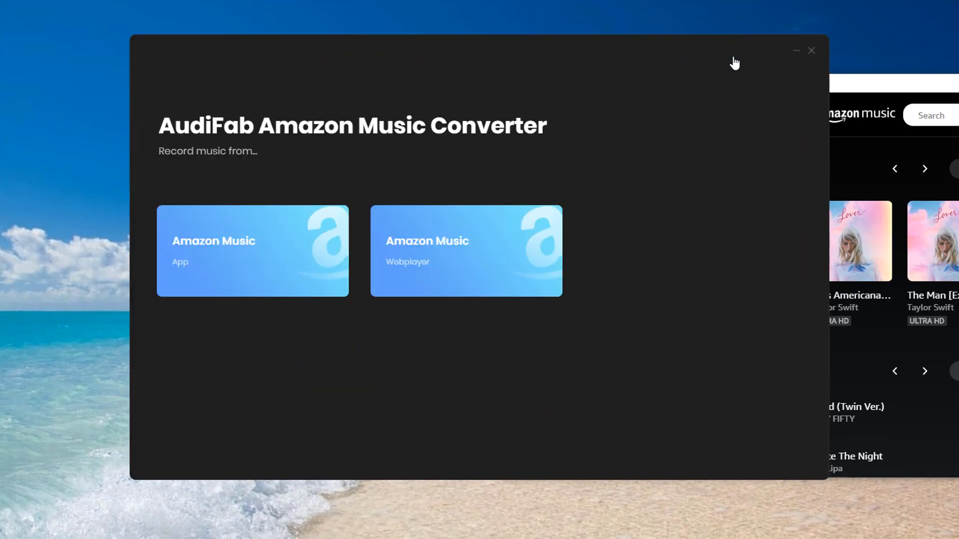
{"action": "mouse_move", "coordinate": [323, 277]}
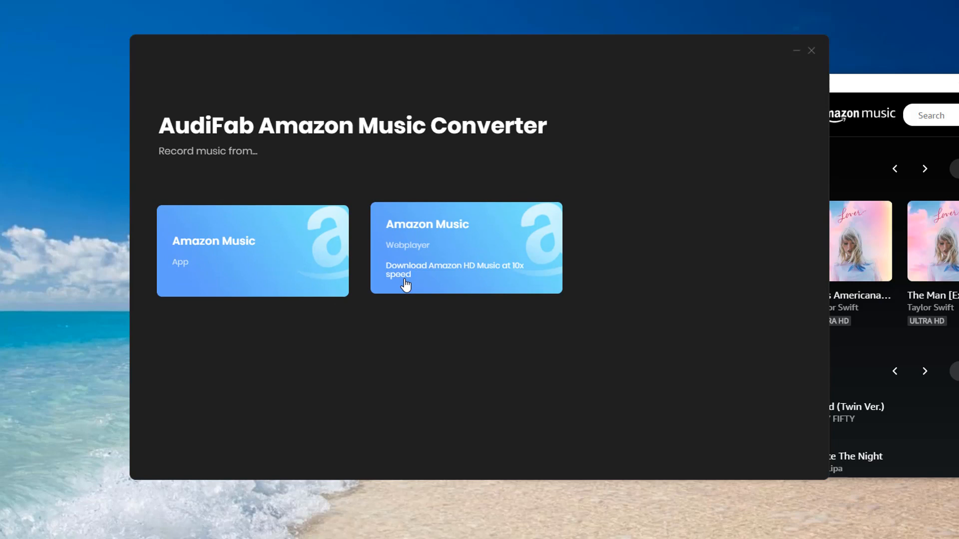
{"action": "mouse_move", "coordinate": [383, 288]}
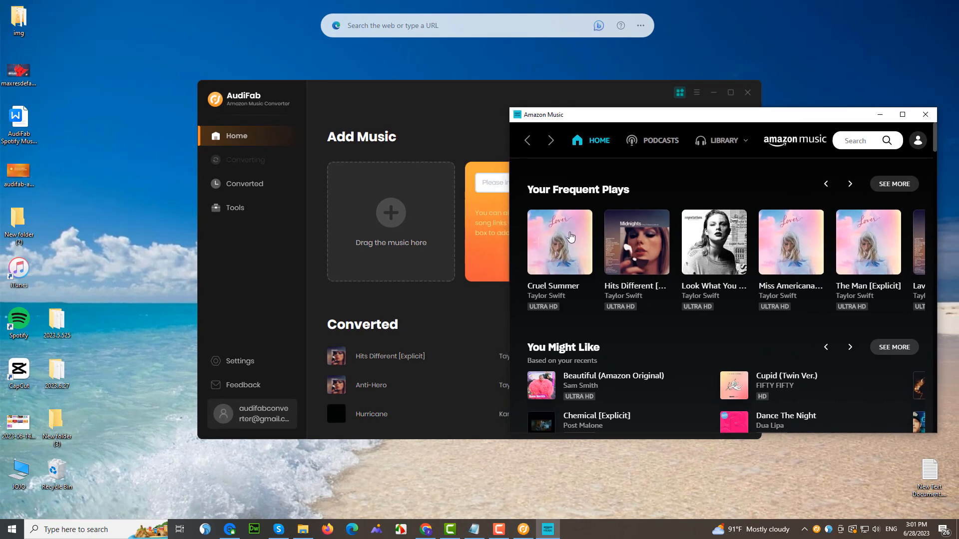
{"action": "mouse_move", "coordinate": [559, 269]}
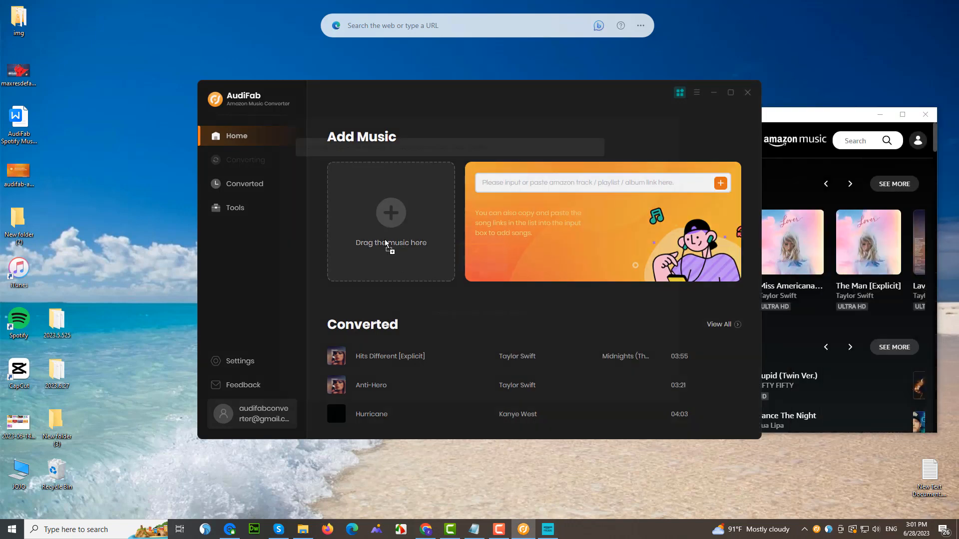
- Add Taylor Swift's Cruel Summer (02:58) from Amazon Music and confirm it in the list
{"action": "left_click", "coordinate": [720, 182]}
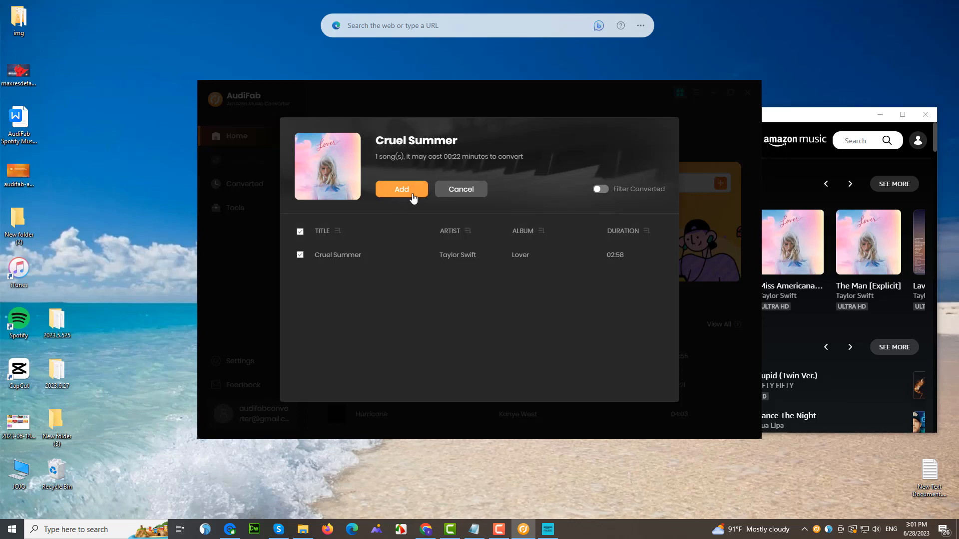
{"action": "left_click", "coordinate": [401, 189]}
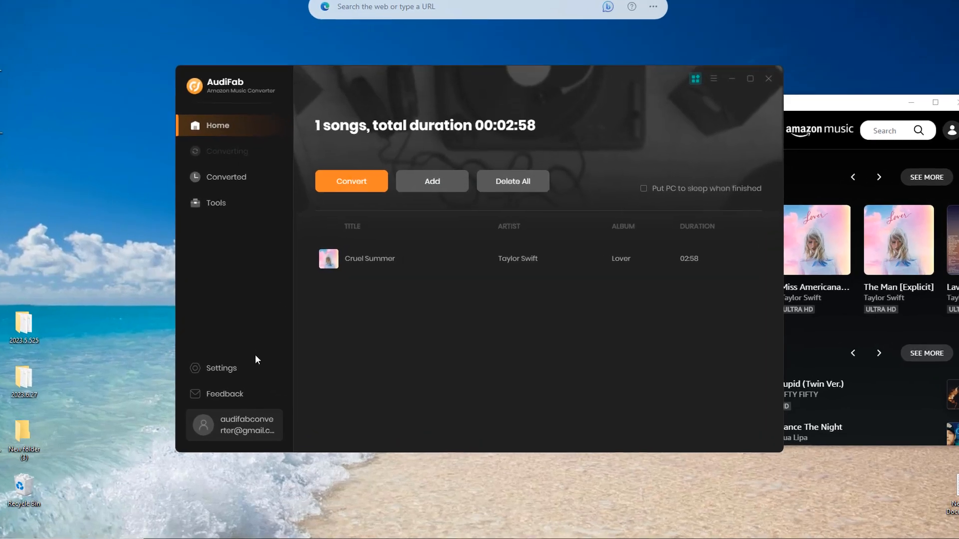
- Keep Amazon Music Record mode, AUTO format and C:\Music output folder in Settings
{"action": "left_click", "coordinate": [218, 368]}
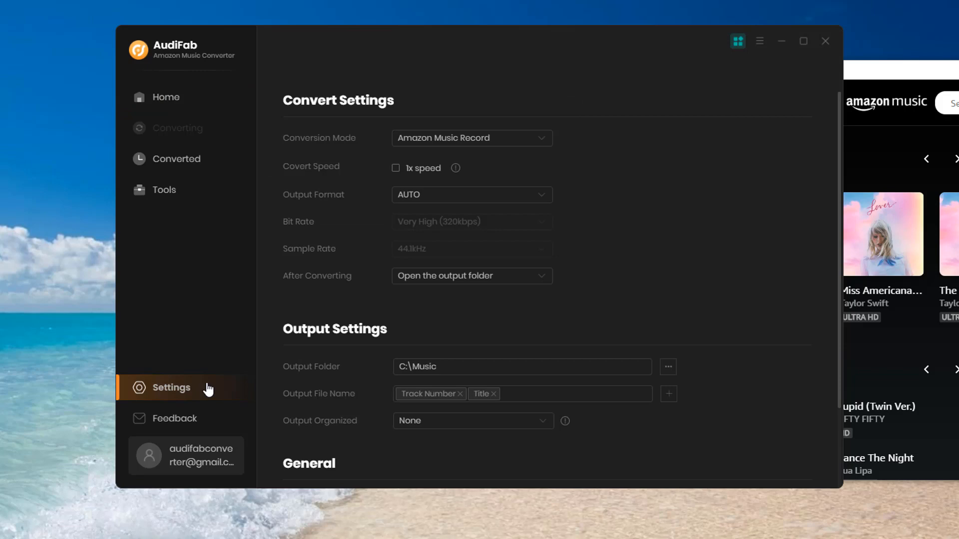
{"action": "left_click", "coordinate": [471, 138]}
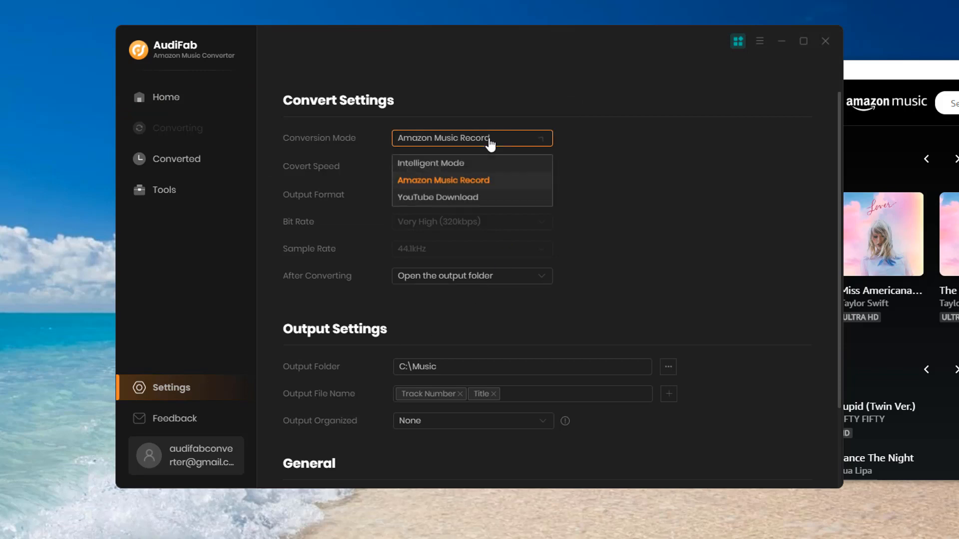
{"action": "left_click", "coordinate": [443, 180]}
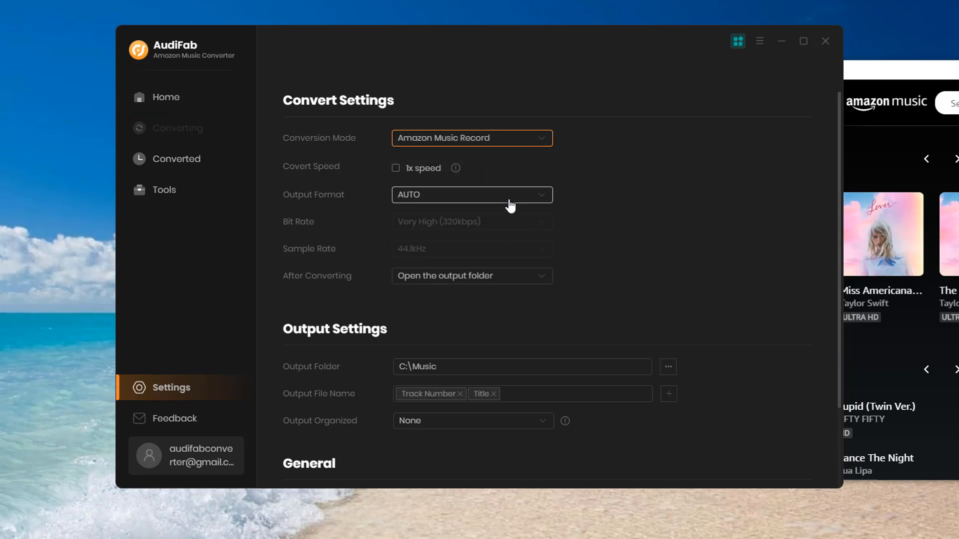
{"action": "scroll", "scroll_direction": "down", "scroll_amount": 3}
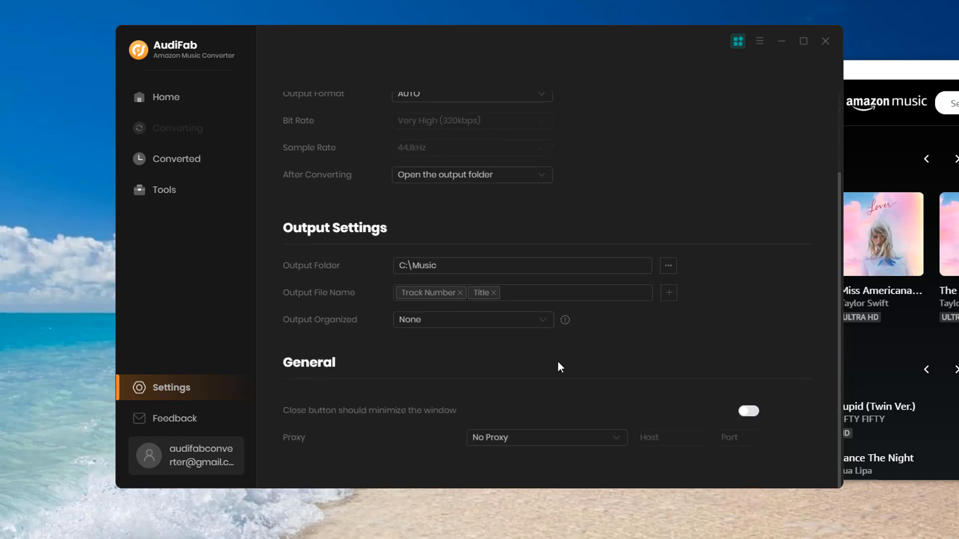
- Return Home and convert Cruel Summer until one file is downloaded
{"action": "left_click", "coordinate": [165, 97]}
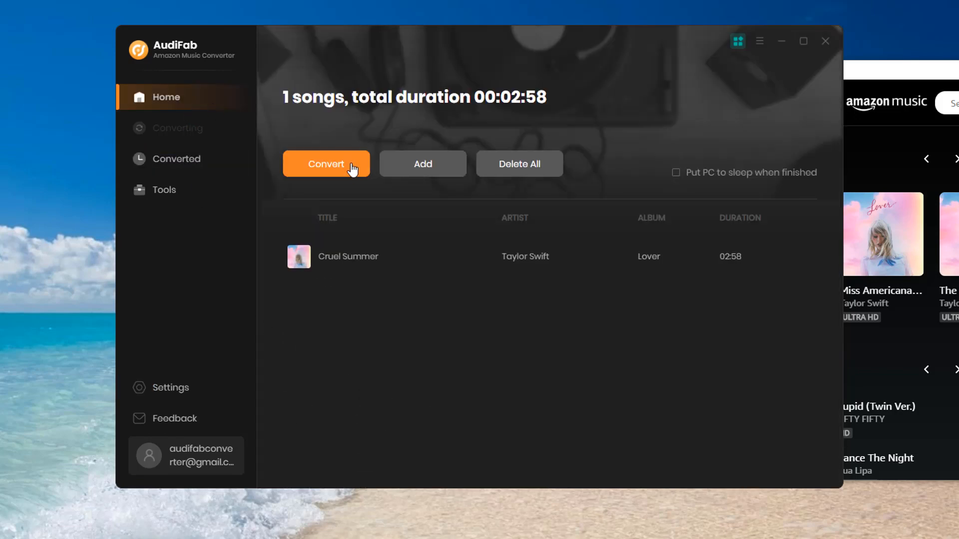
{"action": "left_click", "coordinate": [326, 163]}
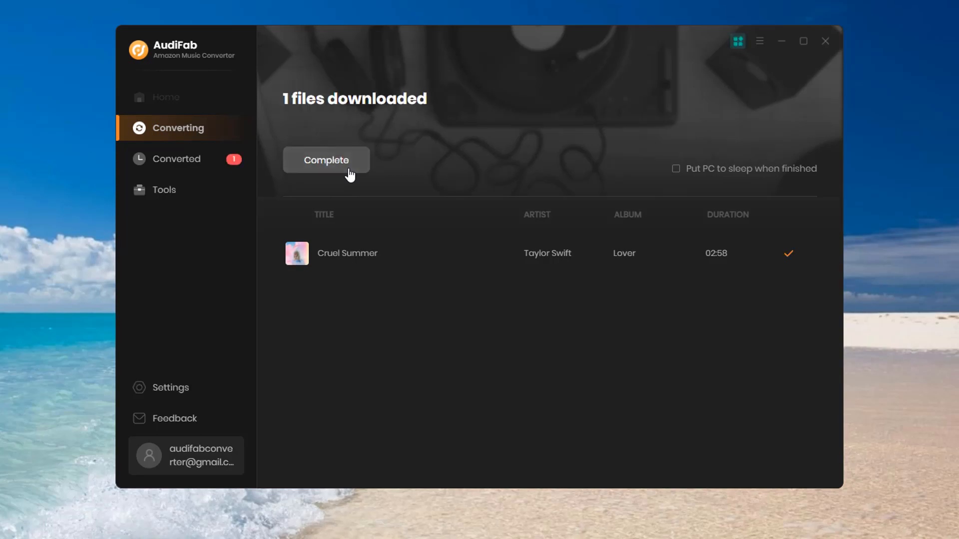
- Check 02 Cruel Summer.m4a details in C:\Music (Taylor Swift, Lover, 320kbps), then close Explorer
{"action": "left_click", "coordinate": [326, 160]}
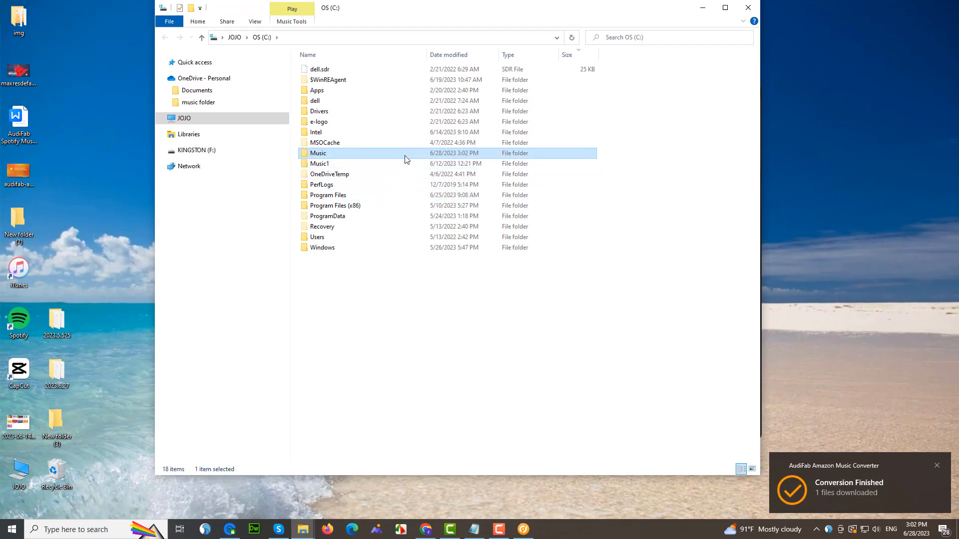
{"action": "double_click", "coordinate": [318, 153]}
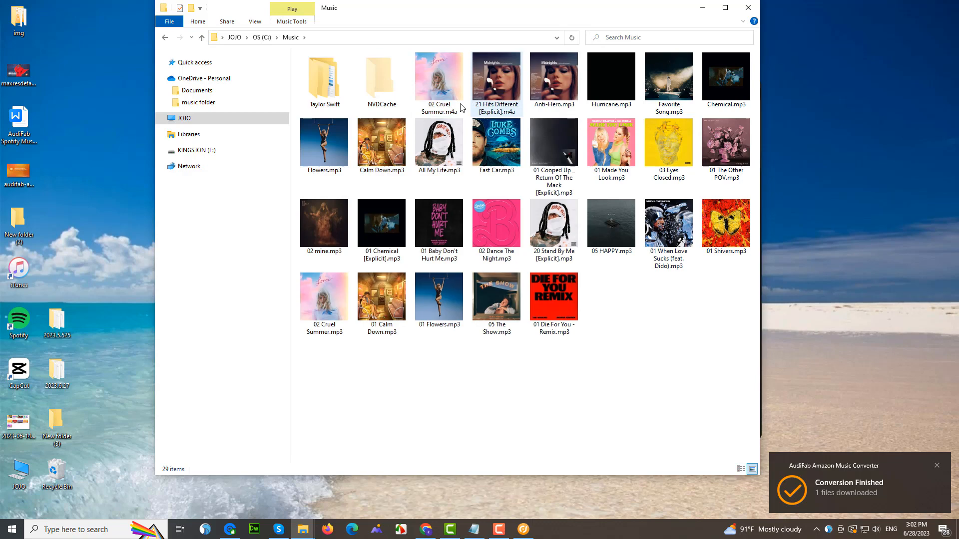
{"action": "right_click", "coordinate": [438, 76]}
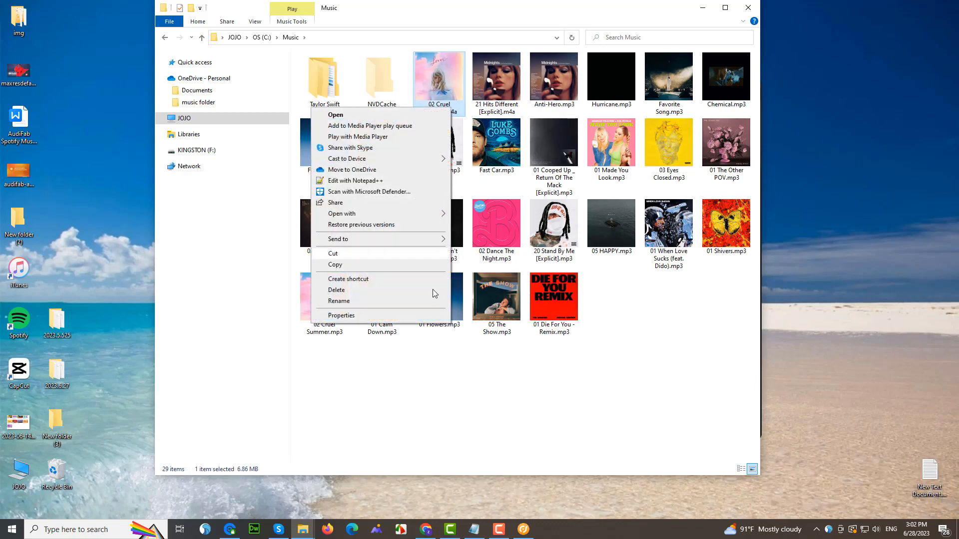
{"action": "left_click", "coordinate": [341, 315]}
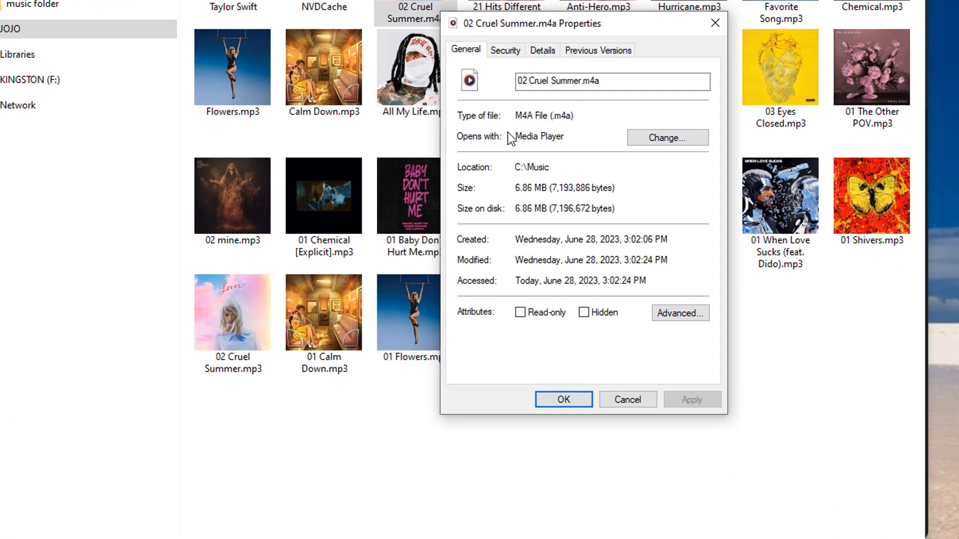
{"action": "left_click", "coordinate": [542, 50]}
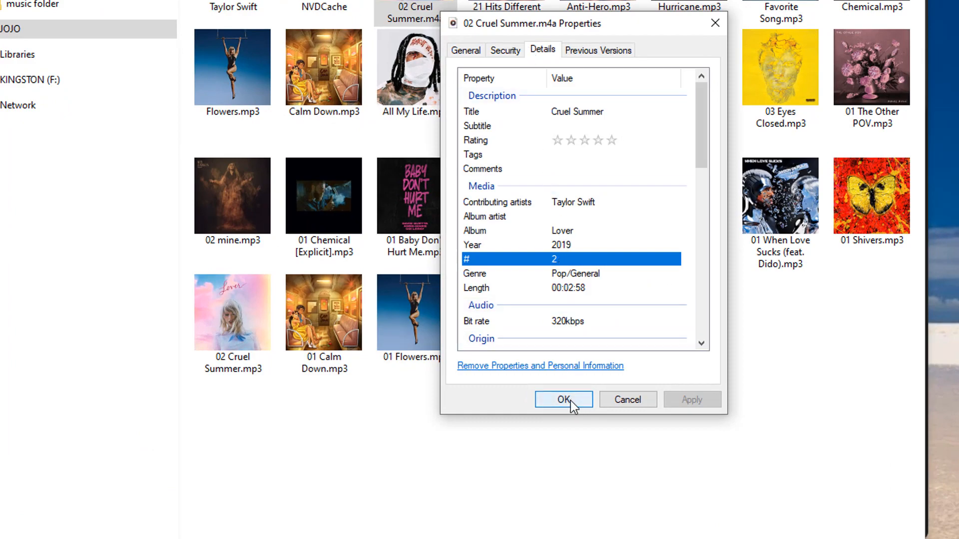
{"action": "left_click", "coordinate": [562, 399]}
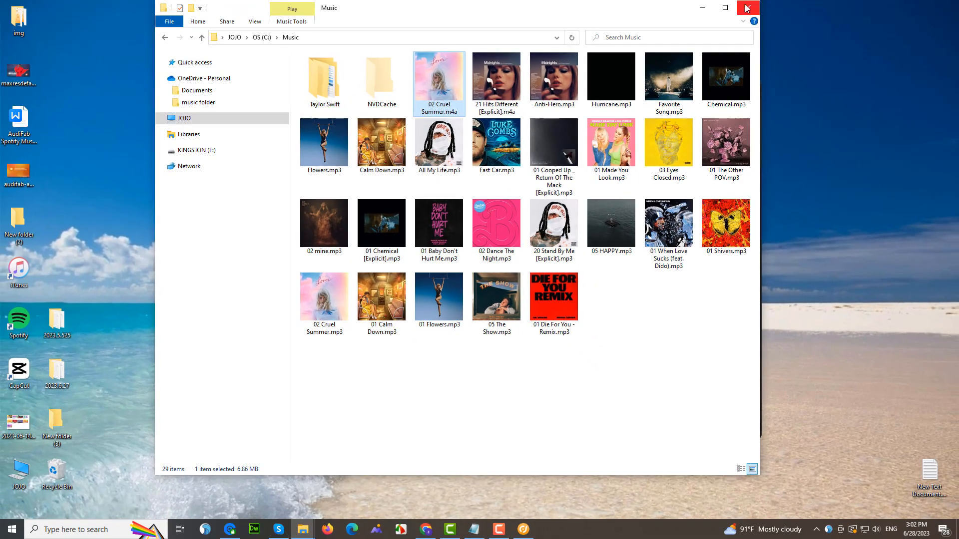
{"action": "left_click", "coordinate": [746, 7]}
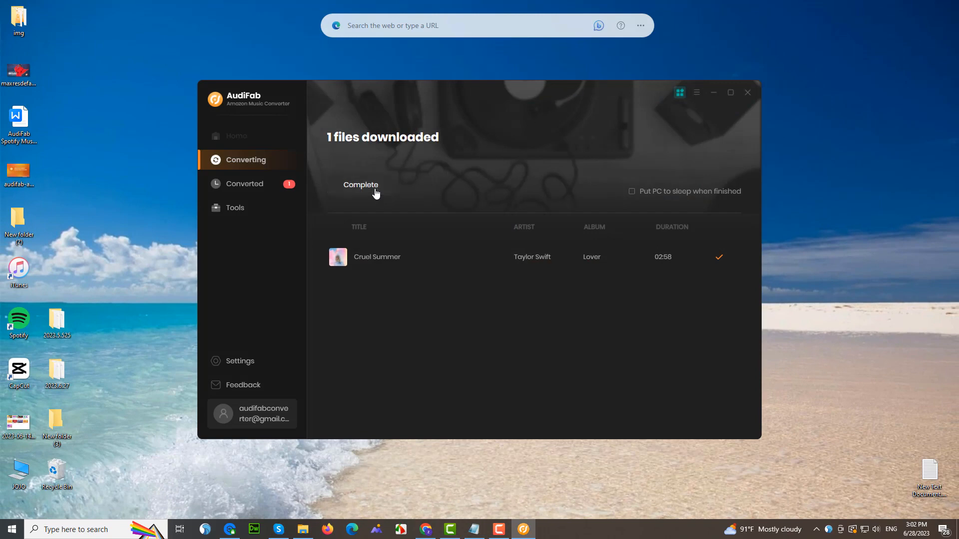
- Tick Cruel Summer atop the Converted list, view its actions, then go to the Tools page
{"action": "left_click", "coordinate": [246, 184]}
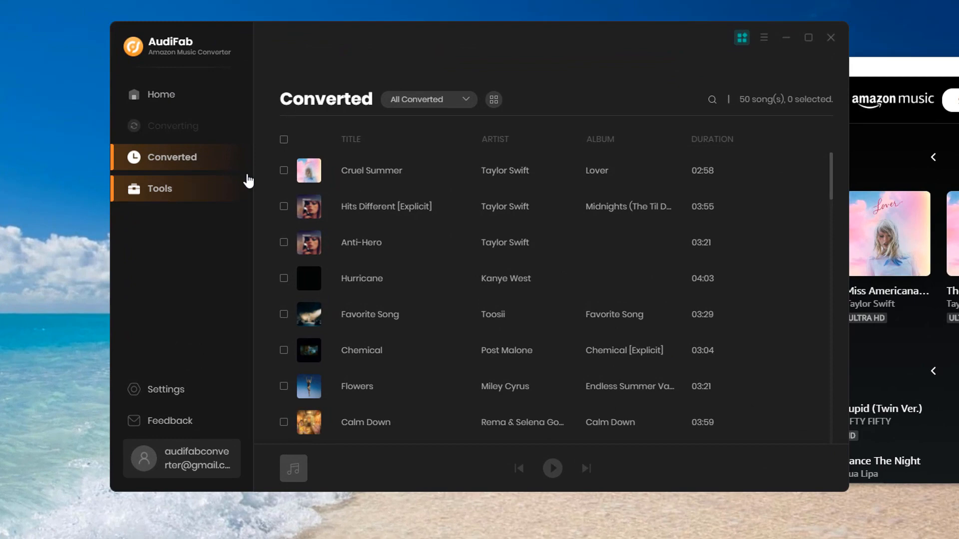
{"action": "left_click", "coordinate": [283, 171]}
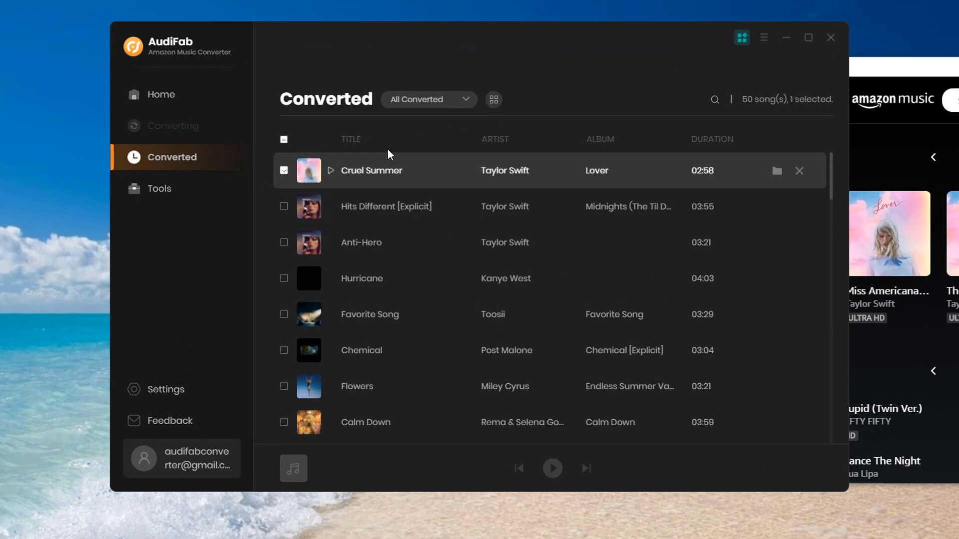
{"action": "left_click", "coordinate": [493, 99]}
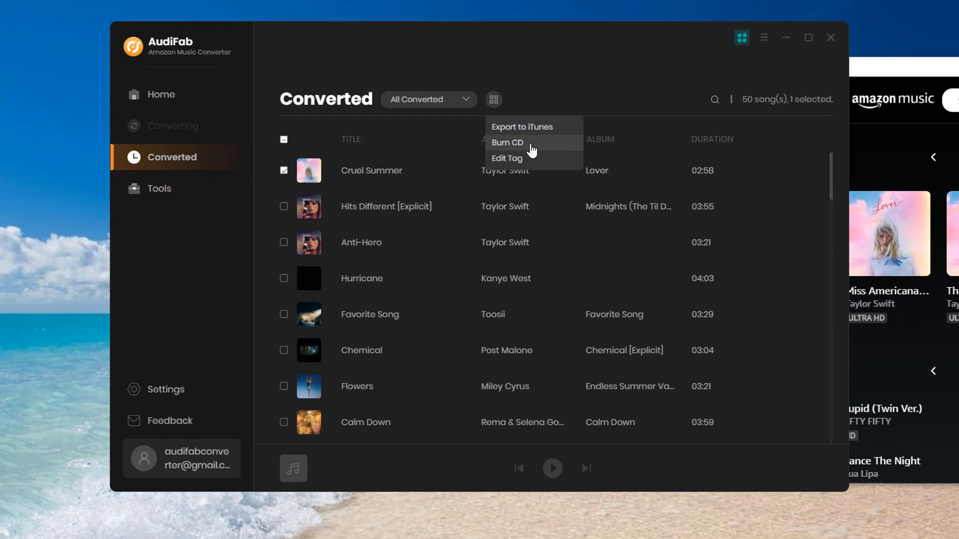
{"action": "mouse_move", "coordinate": [331, 216]}
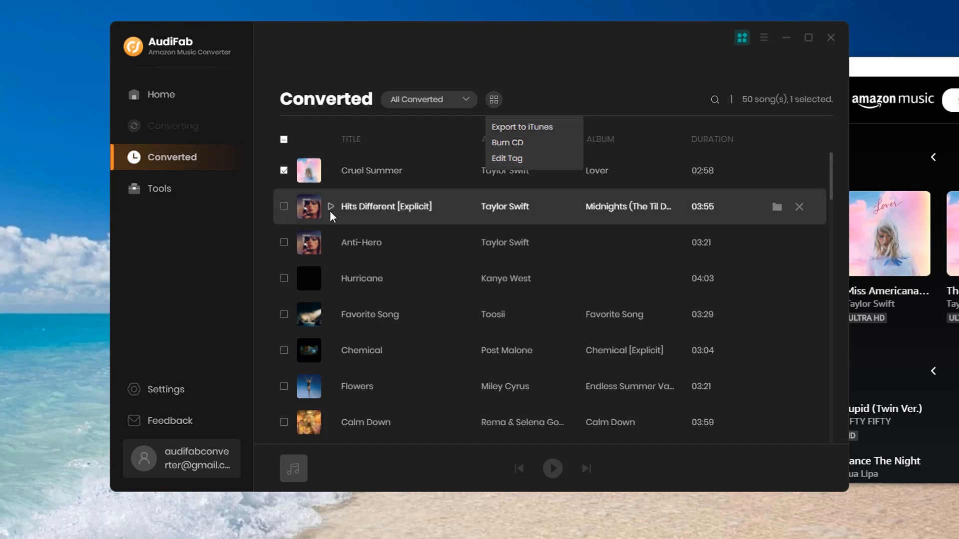
{"action": "left_click", "coordinate": [160, 189]}
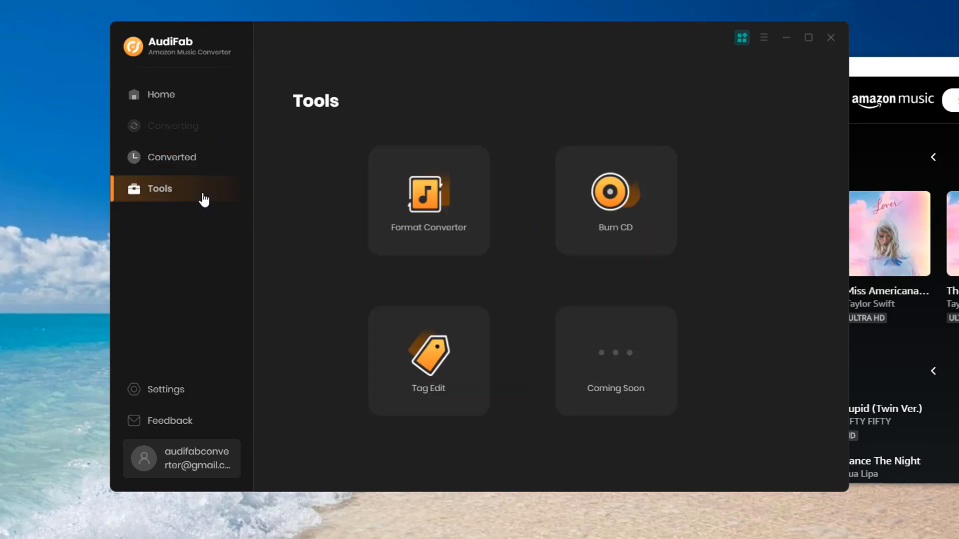